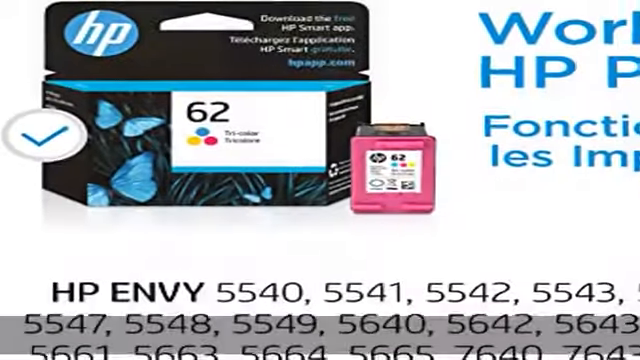
scroll(down, 3)
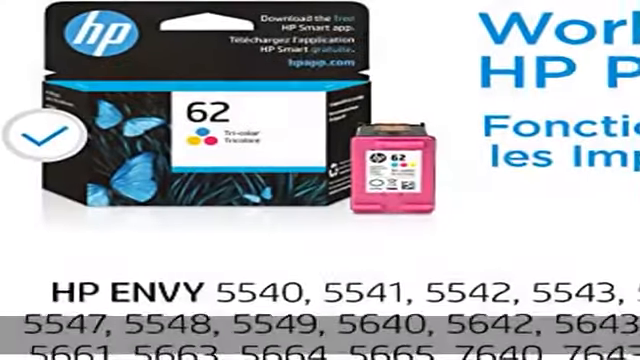
scroll(down, 3)
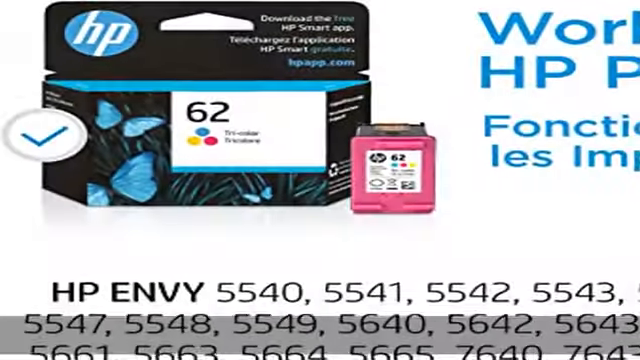
scroll(down, 3)
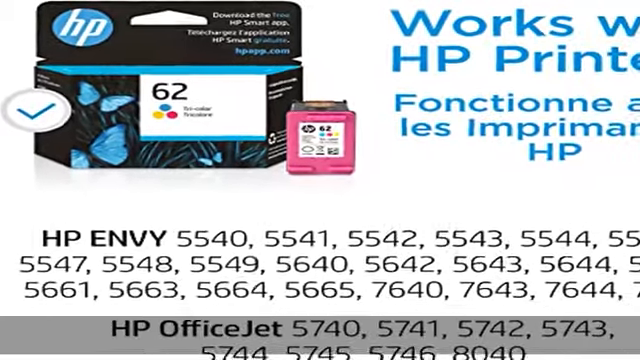